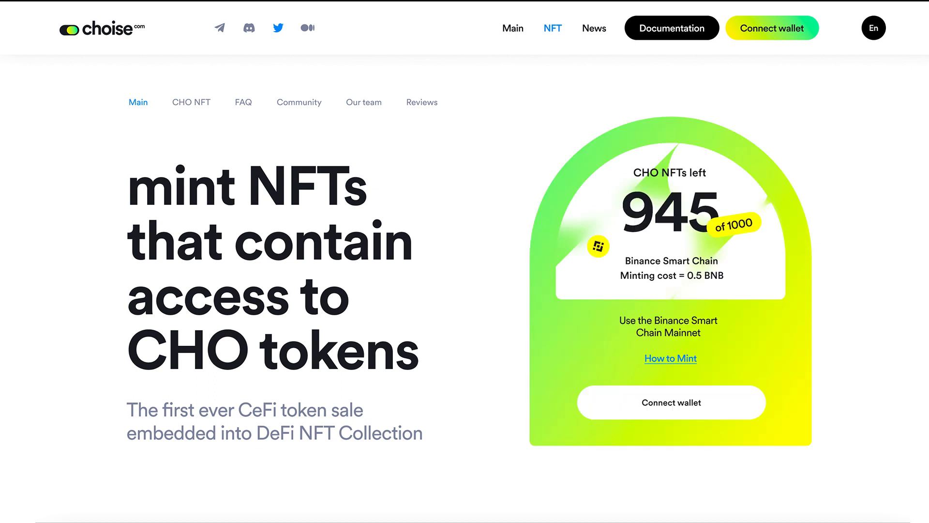
Go to metamask.io and reach the MetaMask download page
{"action": "scroll", "scroll_direction": "down", "scroll_amount": 3}
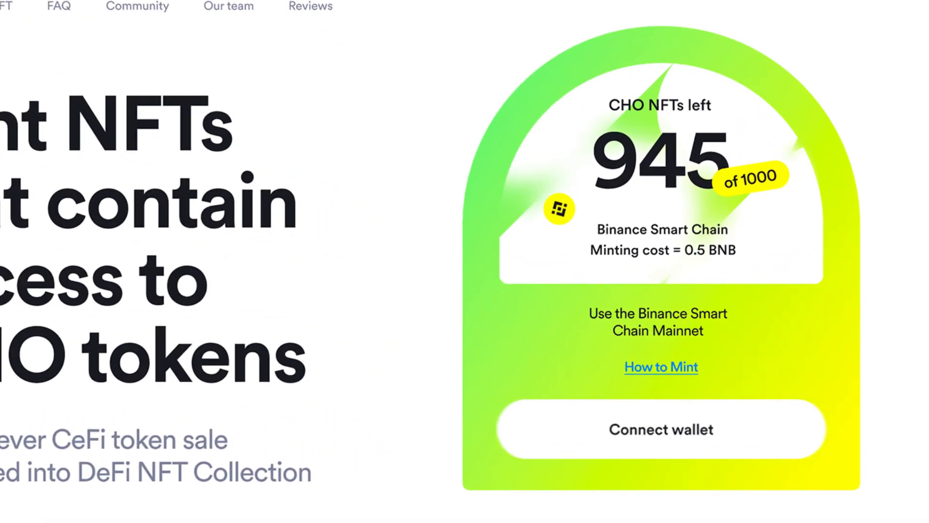
{"action": "type", "text": "metacard.io"}
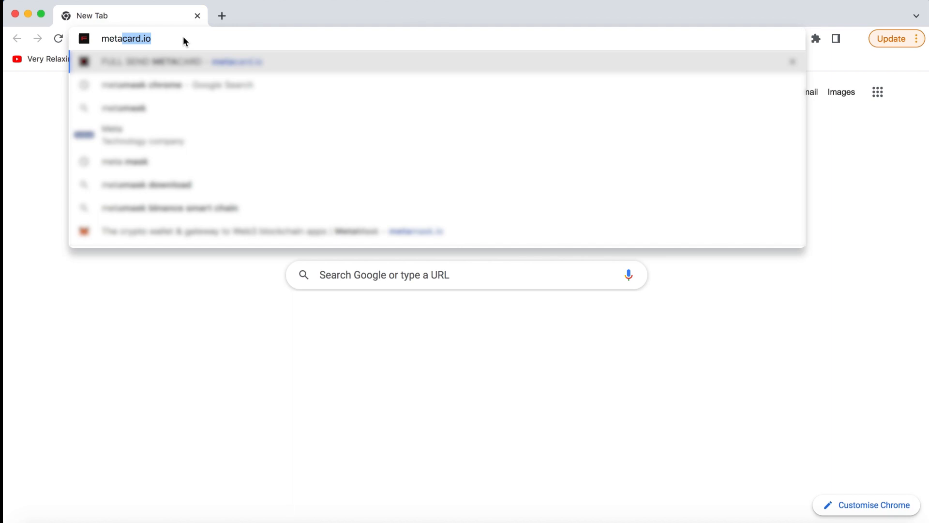
{"action": "type", "text": "metamask.io"}
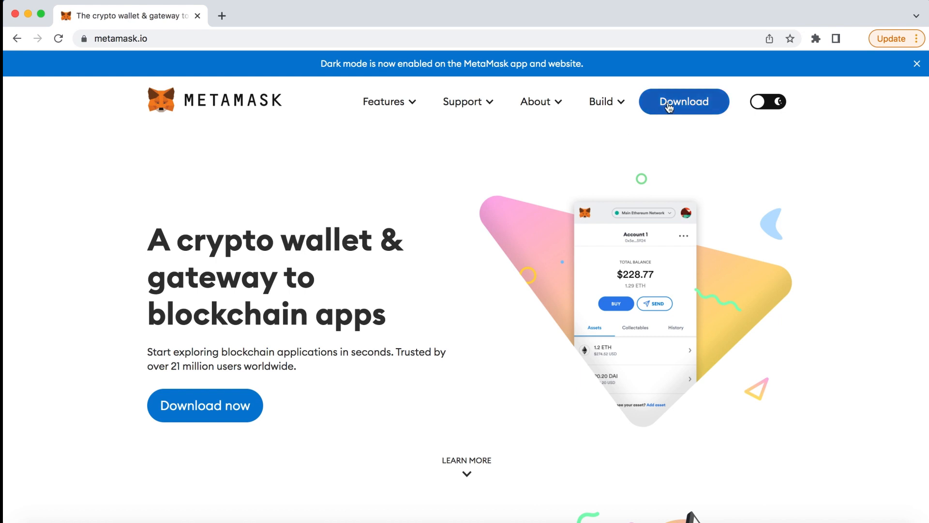
{"action": "left_click", "coordinate": [684, 102]}
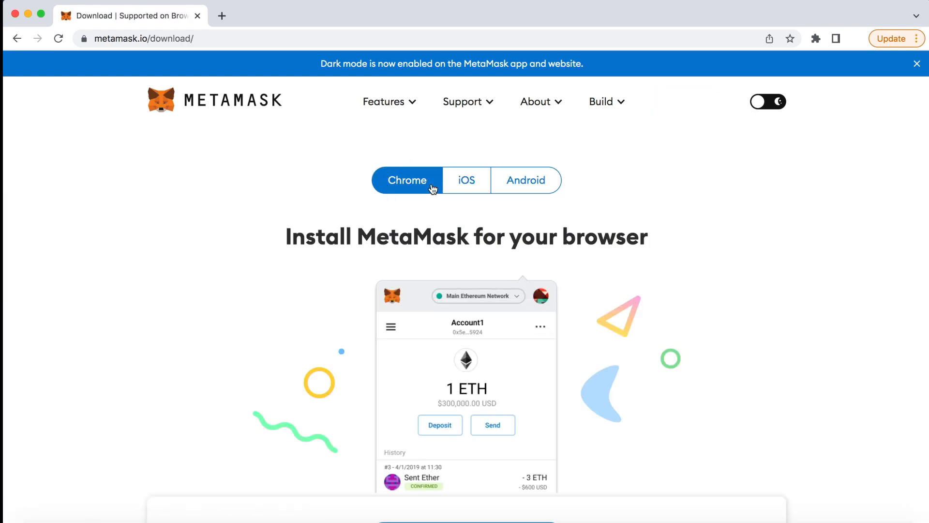
Choose Install MetaMask for Chrome to reach the Chrome Web Store listing
{"action": "scroll", "scroll_direction": "down", "scroll_amount": 3}
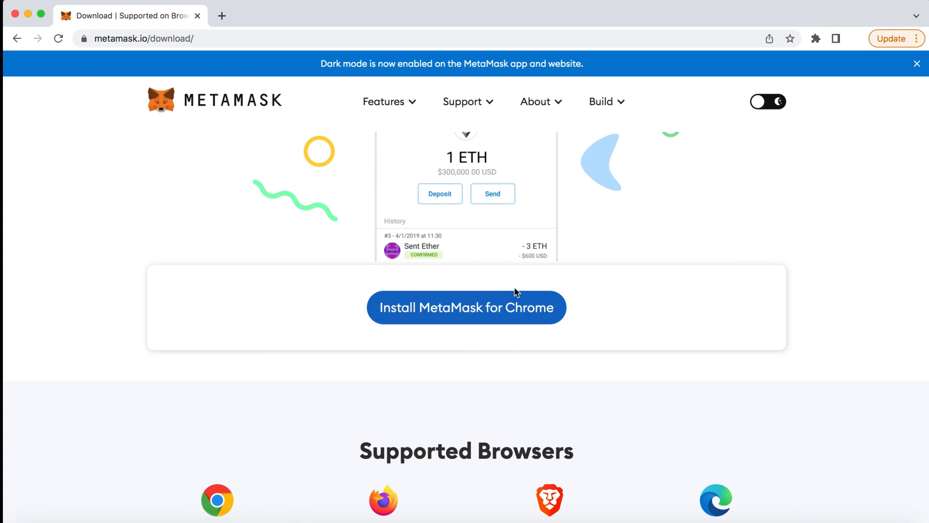
{"action": "left_click", "coordinate": [465, 306]}
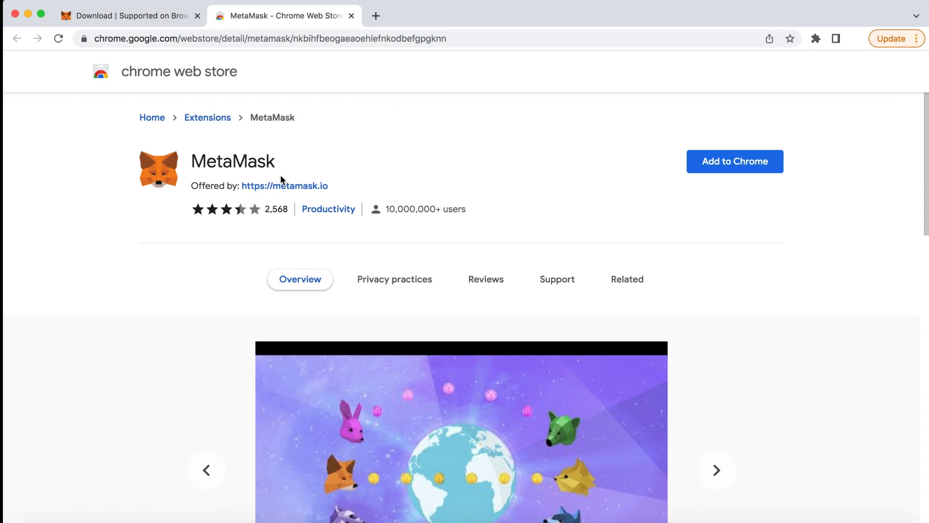
{"action": "mouse_move", "coordinate": [735, 161]}
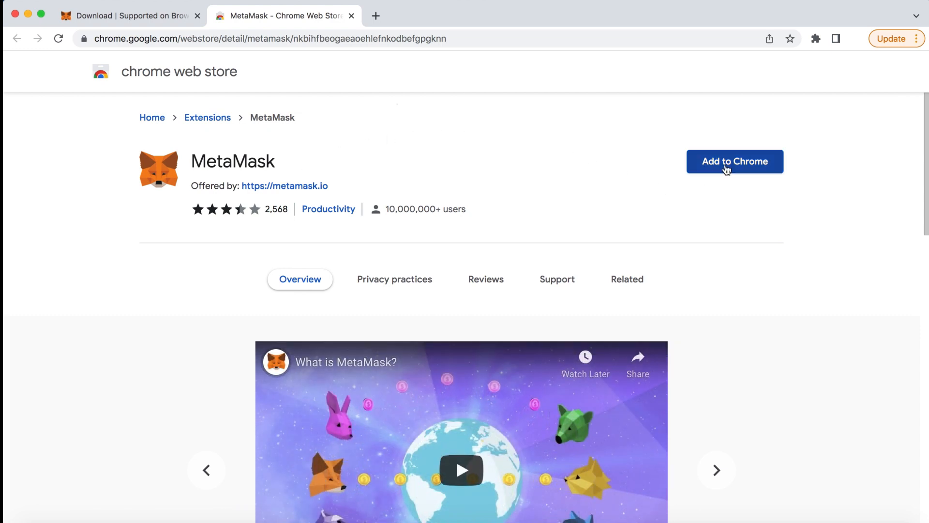
Add the MetaMask extension to Chrome, confirm the install and dismiss the added notice
{"action": "left_click", "coordinate": [734, 162]}
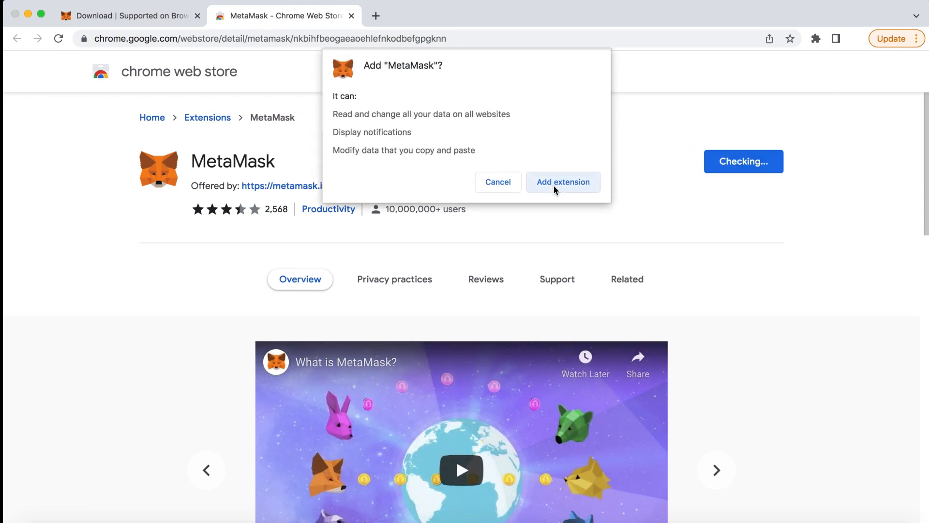
{"action": "left_click", "coordinate": [562, 182]}
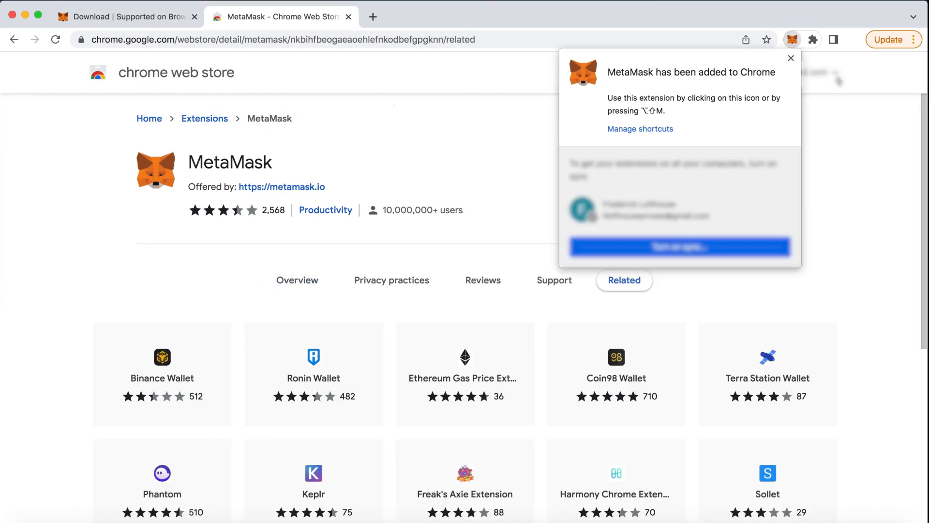
{"action": "mouse_move", "coordinate": [747, 49]}
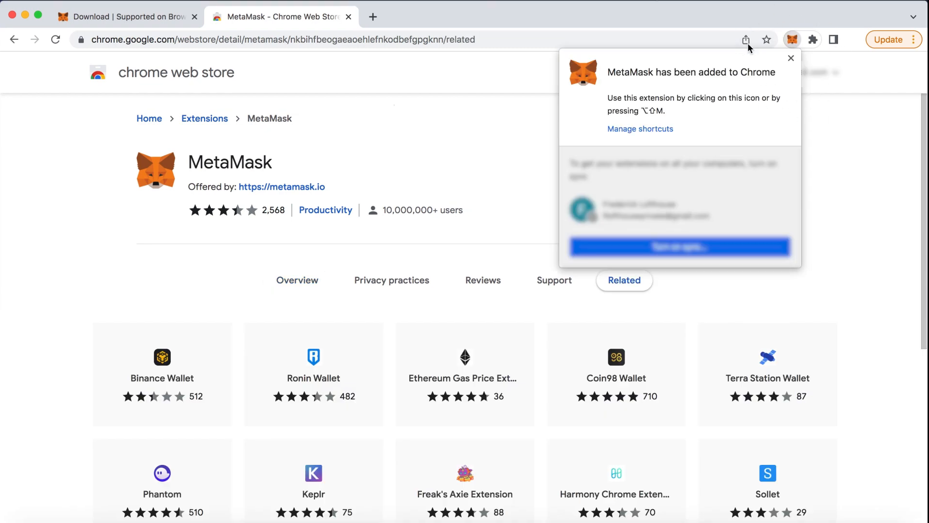
{"action": "left_click", "coordinate": [792, 39]}
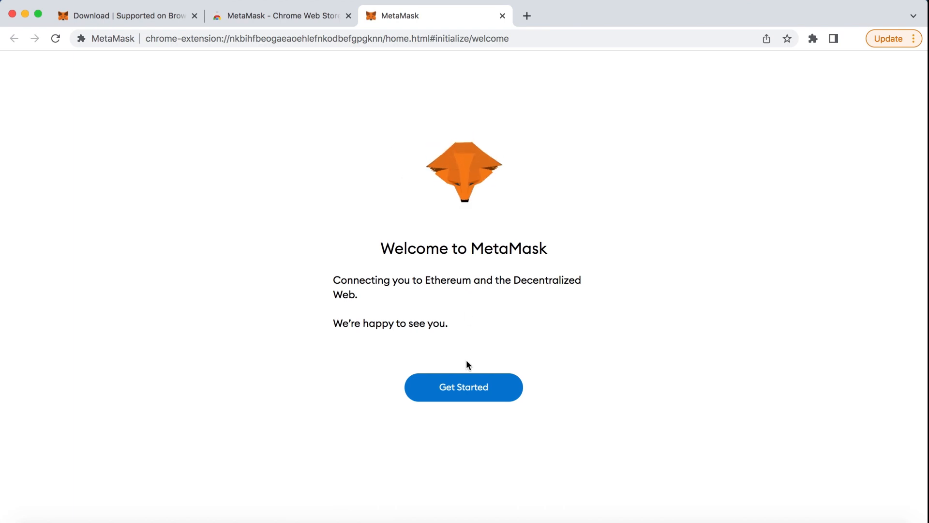
Get started, choose Create a Wallet, answer the data prompt and create the wallet with a password
{"action": "left_click", "coordinate": [464, 387]}
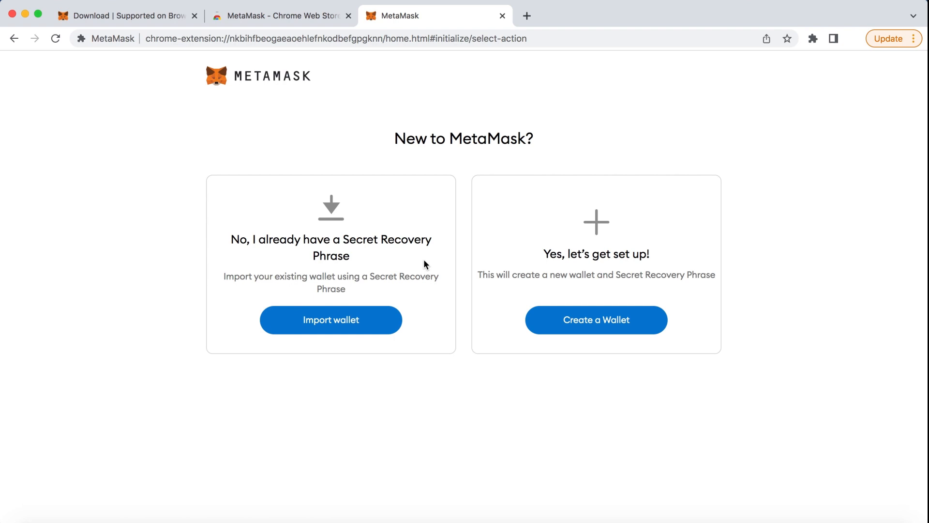
{"action": "mouse_move", "coordinate": [619, 347]}
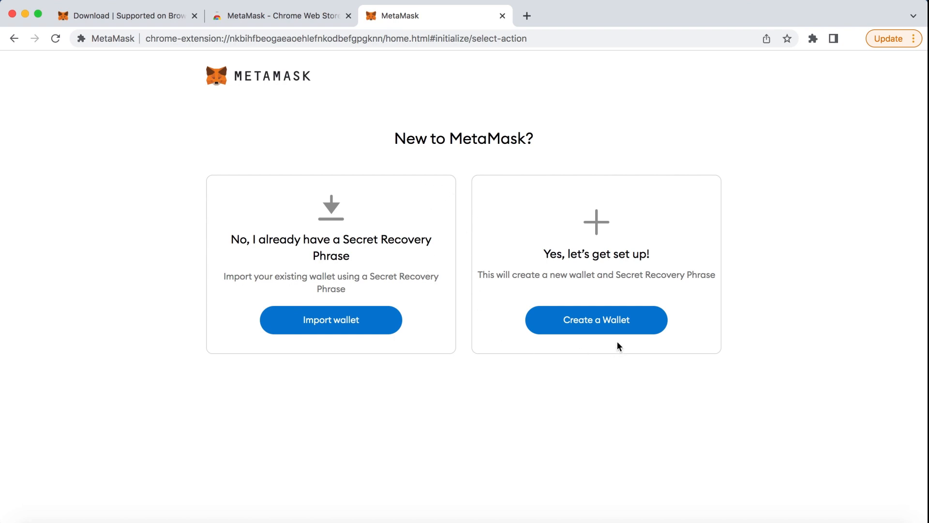
{"action": "left_click", "coordinate": [595, 319]}
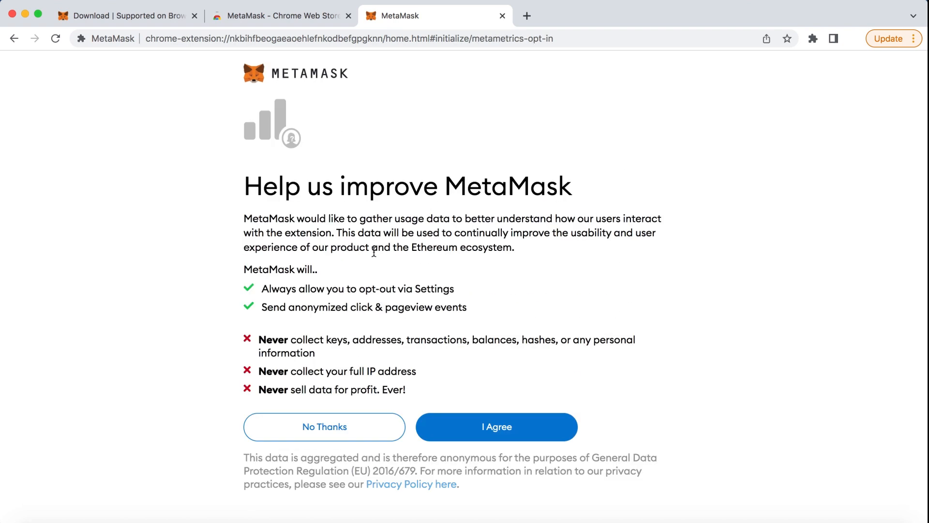
{"action": "left_click", "coordinate": [496, 427]}
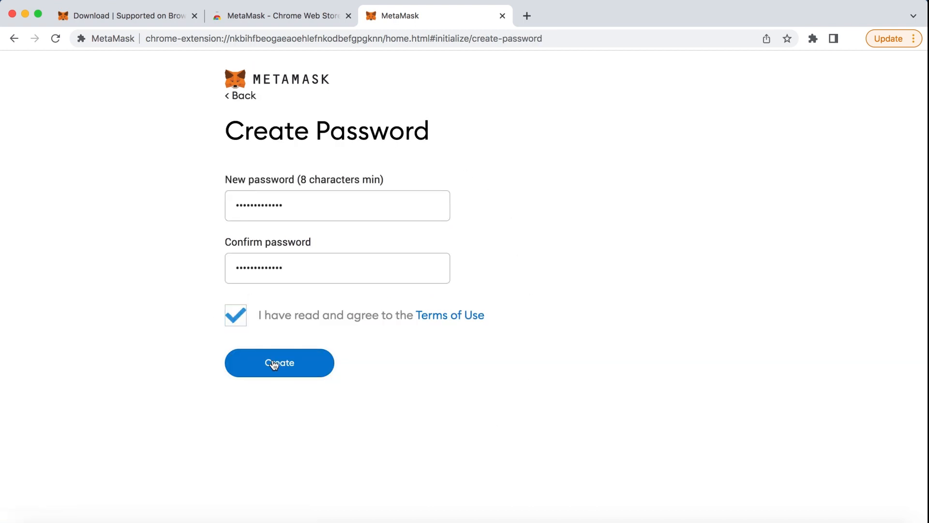
{"action": "left_click", "coordinate": [279, 362]}
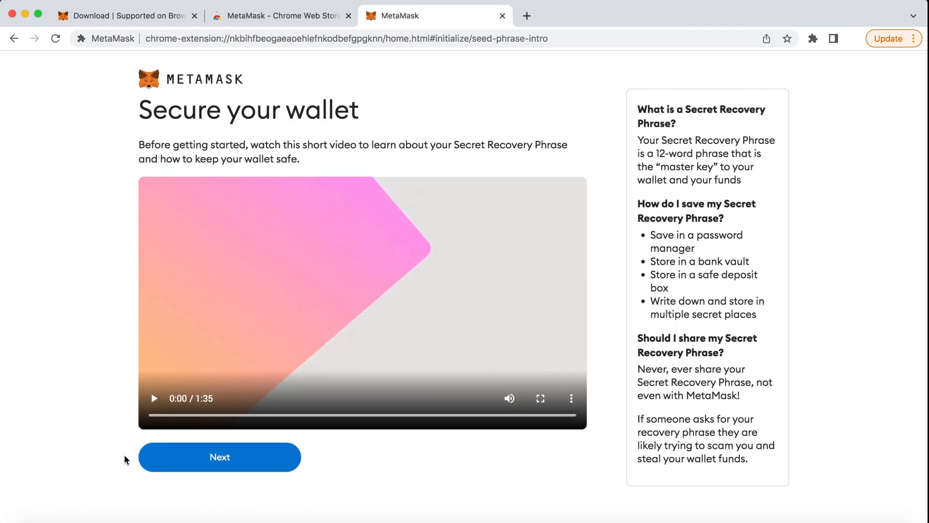
Reveal the Secret Recovery Phrase, confirm its words in order and finish with All Done
{"action": "left_click", "coordinate": [220, 456]}
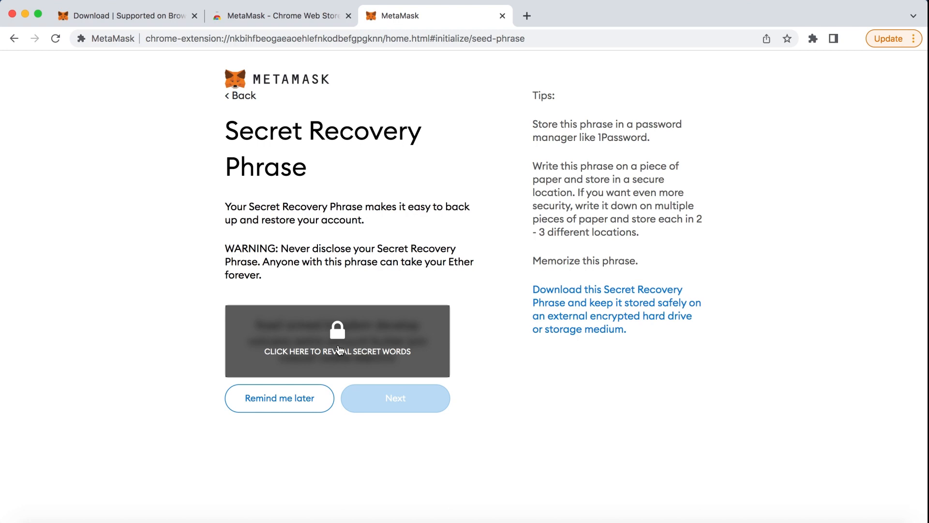
{"action": "left_click", "coordinate": [337, 341]}
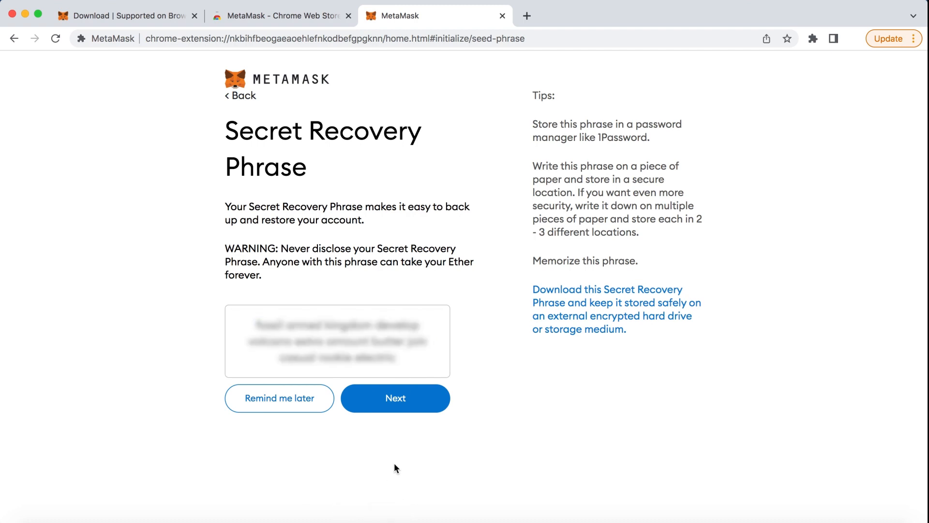
{"action": "left_click", "coordinate": [395, 398]}
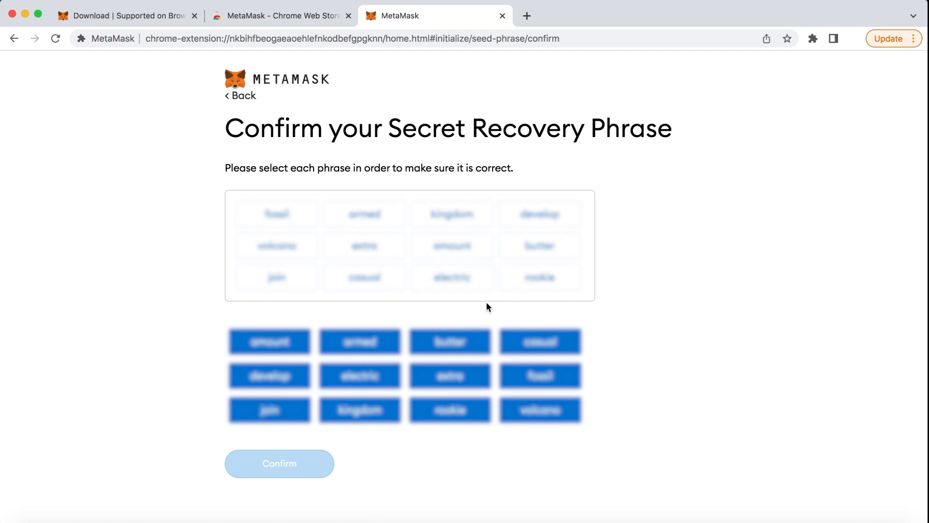
{"action": "left_click", "coordinate": [279, 462]}
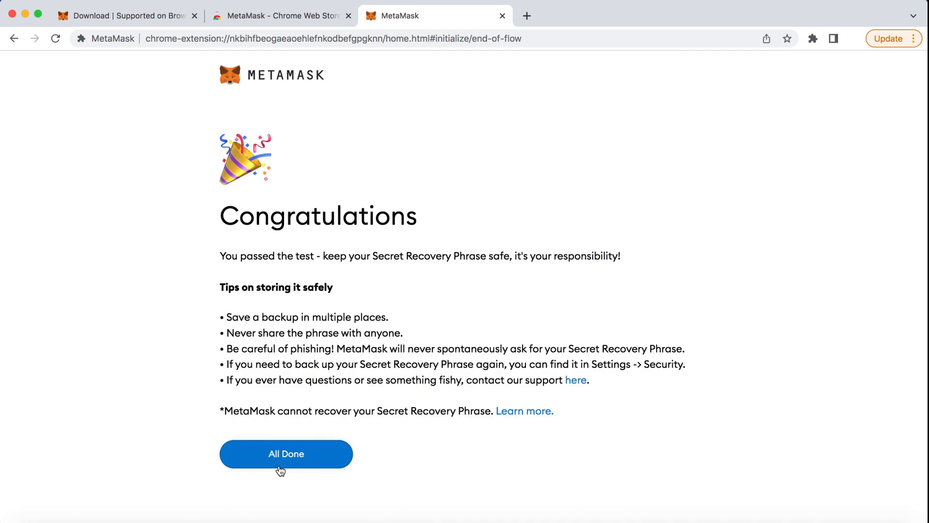
{"action": "left_click", "coordinate": [286, 452]}
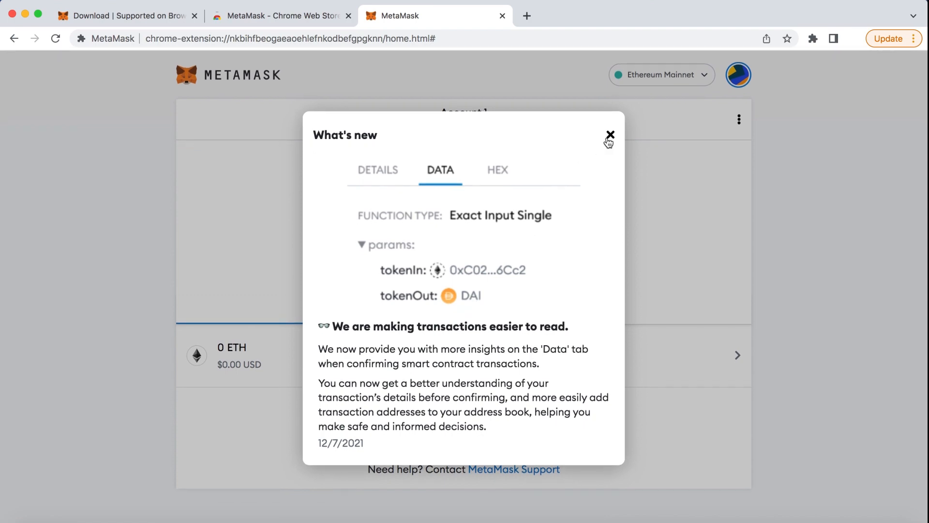
Dismiss the What's new notice and pin MetaMask to the Chrome toolbar via the Extensions menu
{"action": "left_click", "coordinate": [610, 135]}
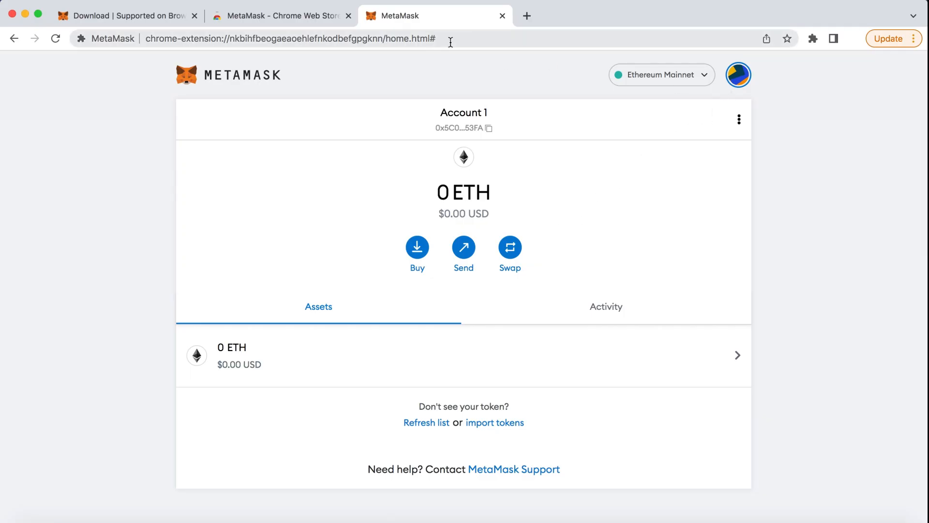
{"action": "left_click", "coordinate": [811, 38]}
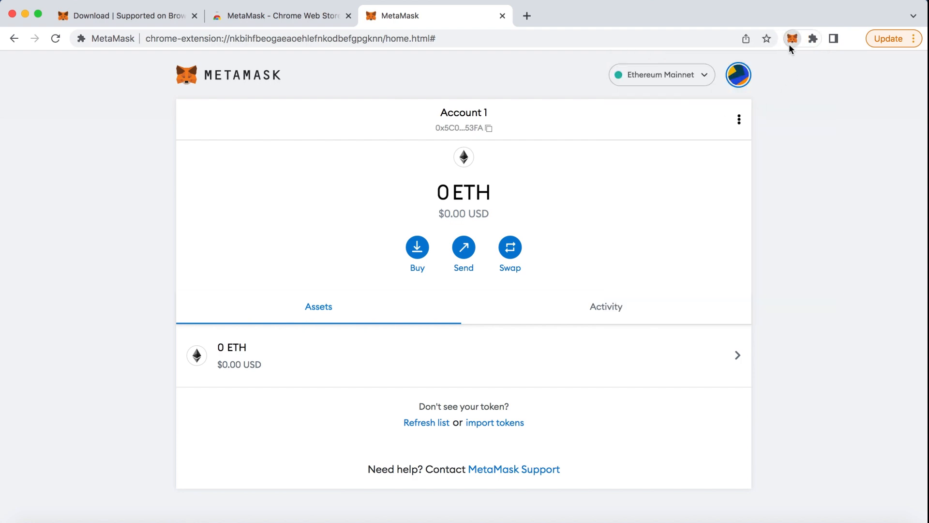
{"action": "left_click", "coordinate": [813, 38]}
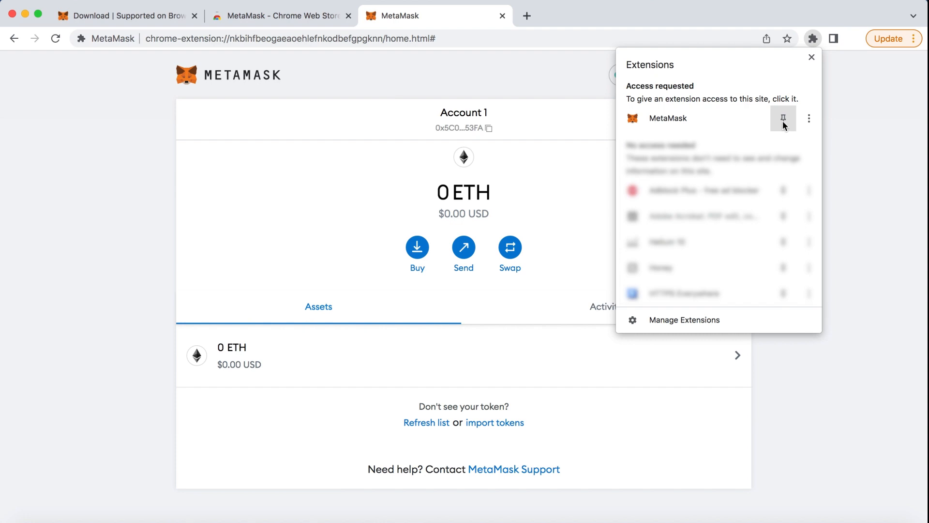
{"action": "left_click", "coordinate": [793, 38]}
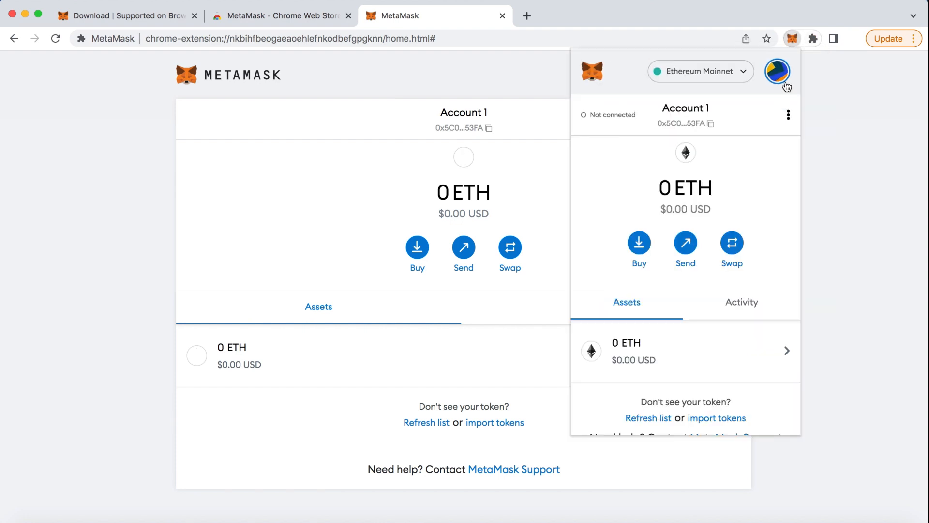
From the account menu go to Settings > Networks and start Add Network
{"action": "left_click", "coordinate": [777, 71]}
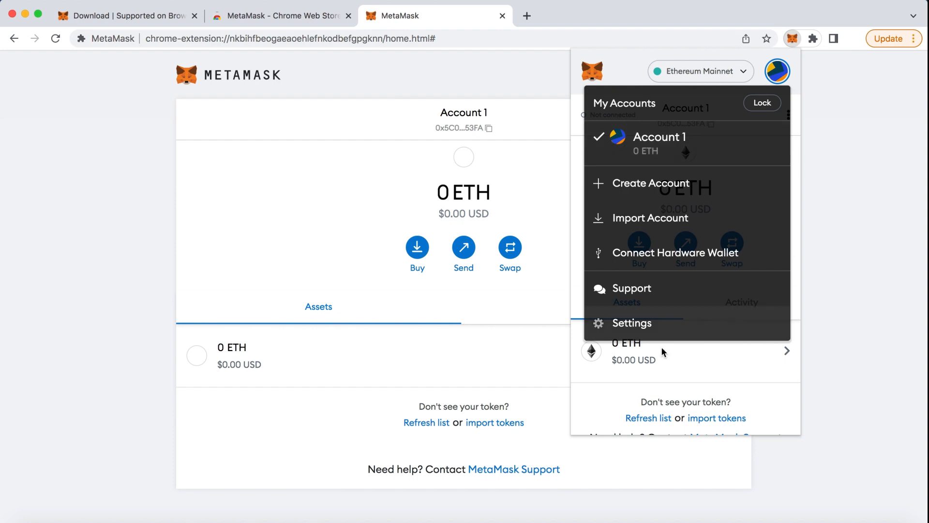
{"action": "left_click", "coordinate": [632, 322]}
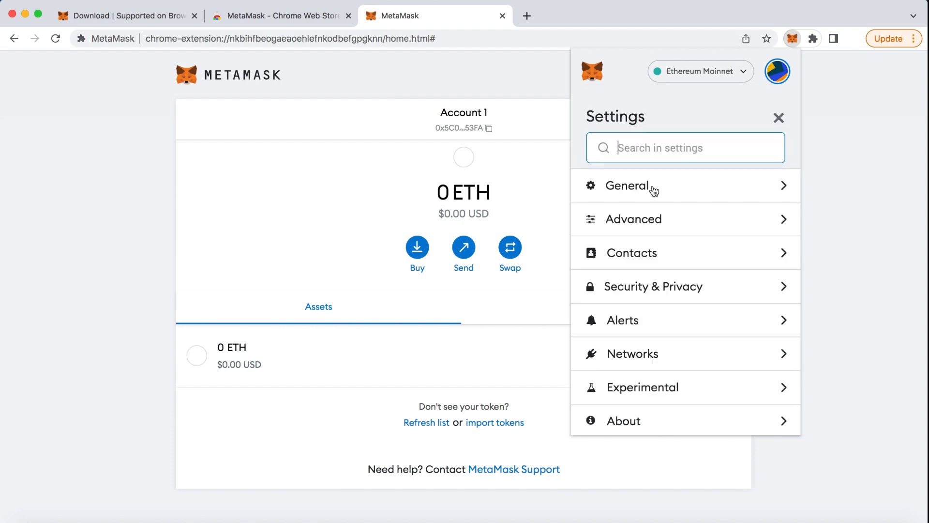
{"action": "mouse_move", "coordinate": [581, 219]}
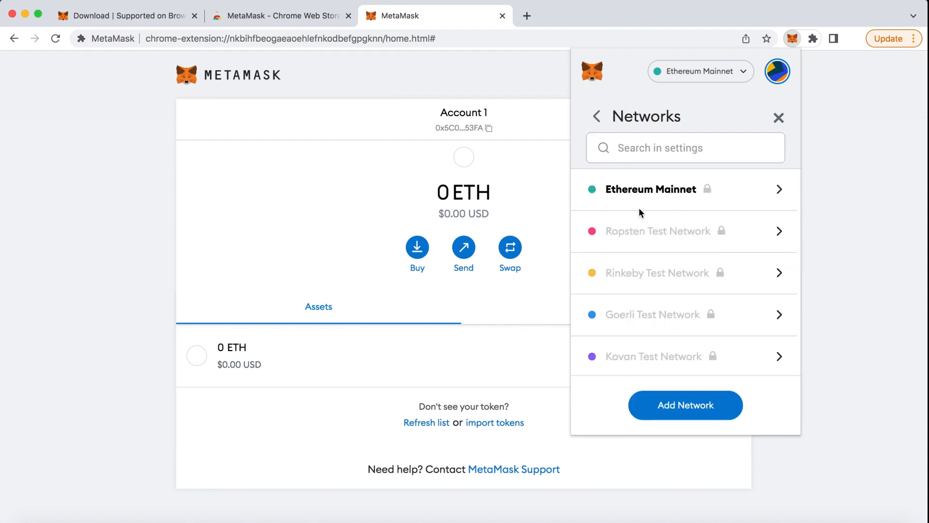
{"action": "mouse_move", "coordinate": [685, 404]}
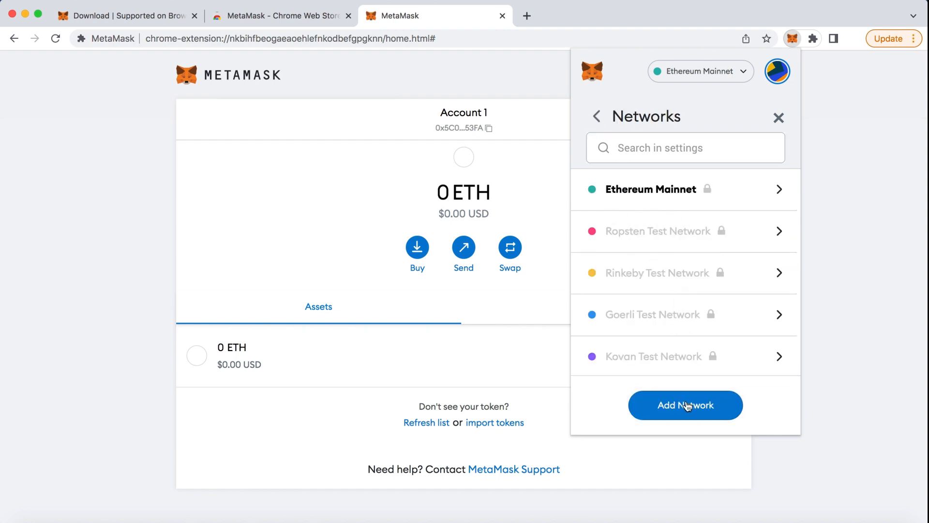
{"action": "left_click", "coordinate": [685, 404]}
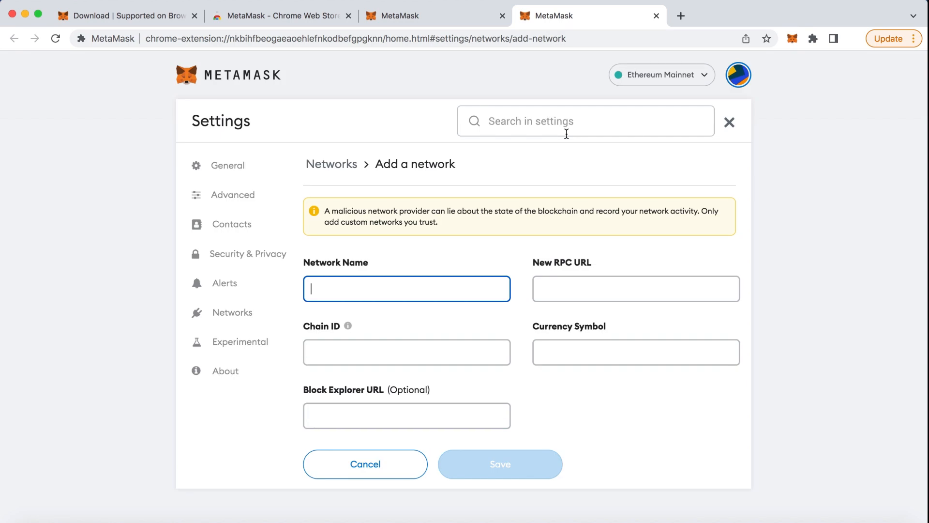
{"action": "type", "text": "https://bsc"}
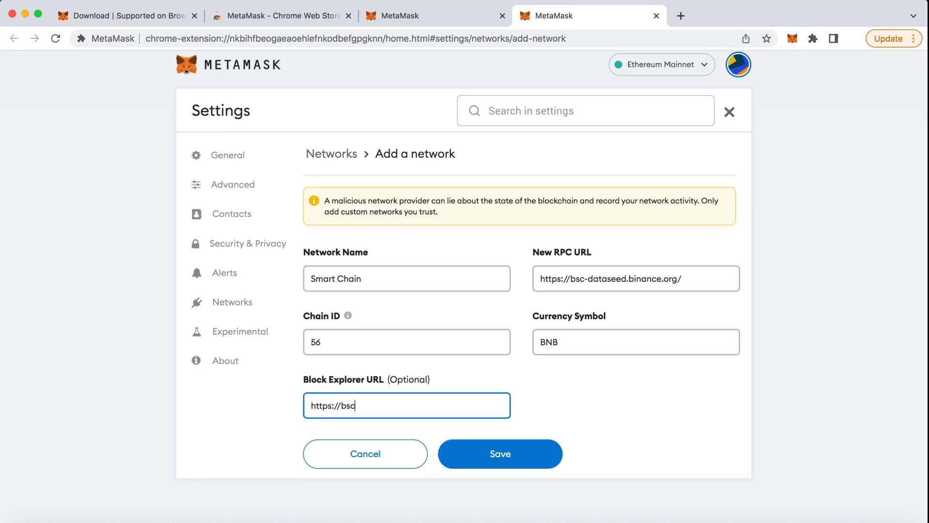
{"action": "type", "text": "scan"}
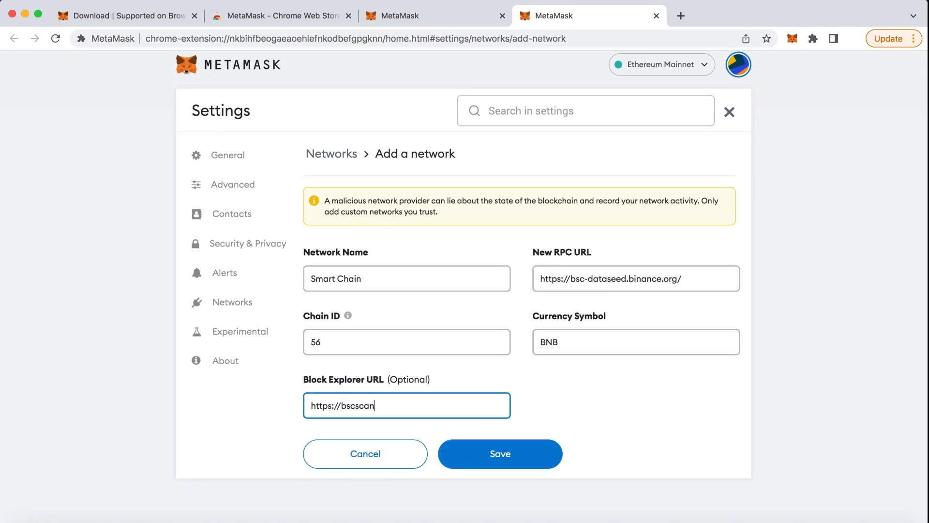
{"action": "type", "text": "."}
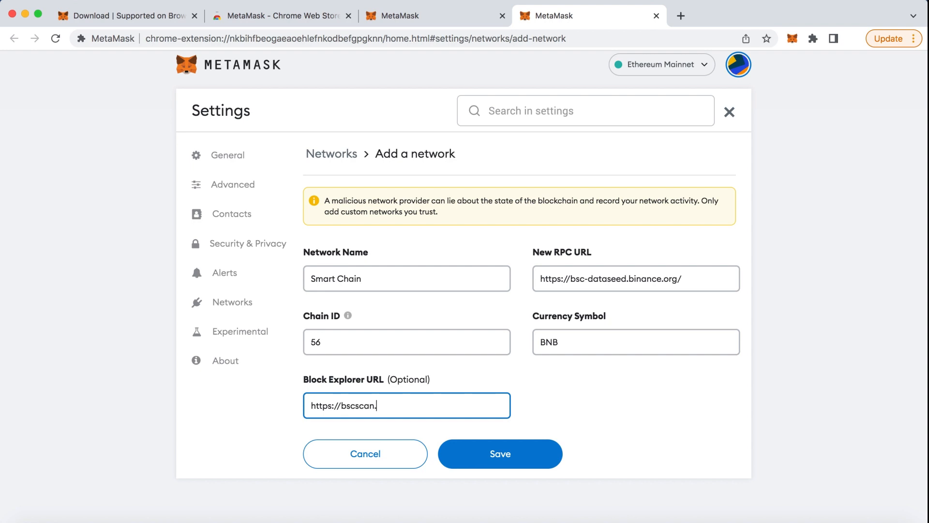
{"action": "type", "text": "com"}
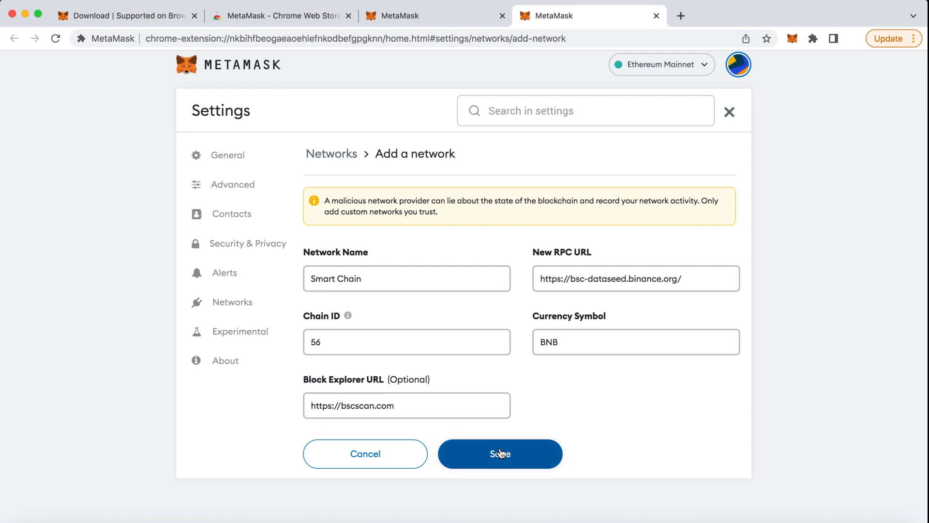
{"action": "left_click", "coordinate": [499, 453]}
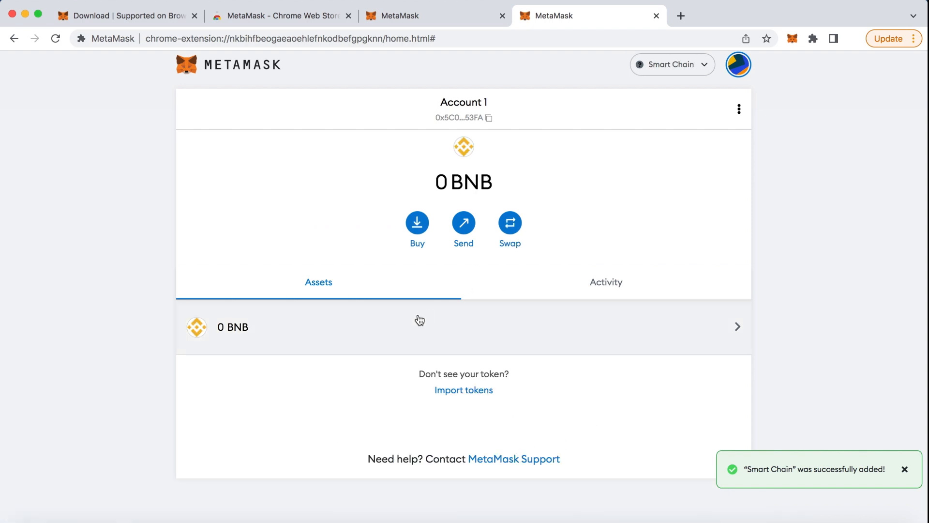
{"action": "mouse_move", "coordinate": [531, 212]}
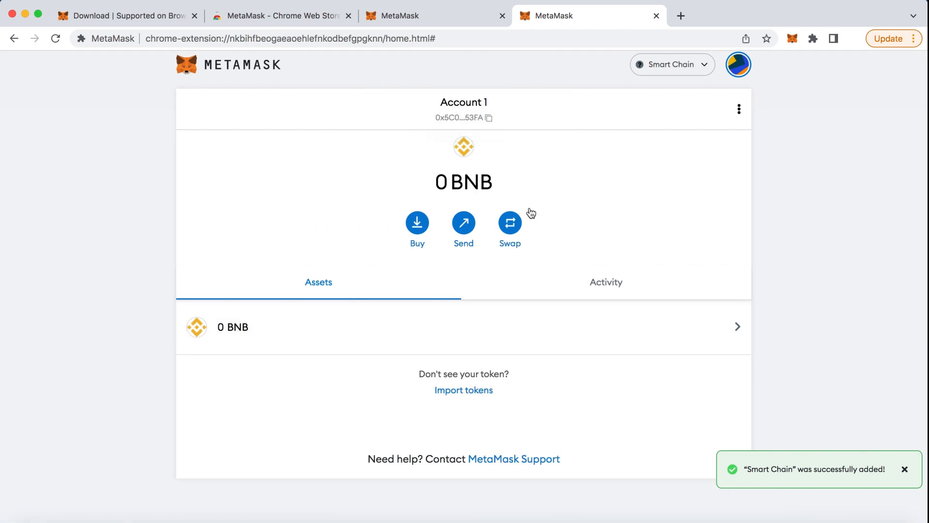